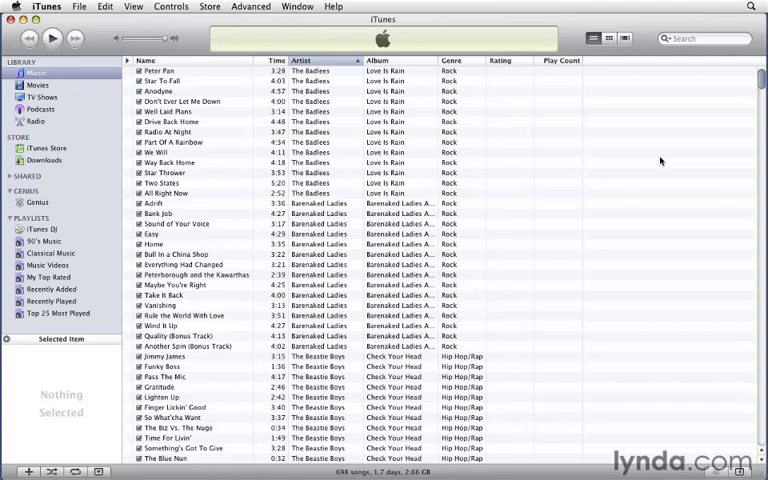
- Show the library's duplicate songs and select the first 'Broken Record' copy
left_click(80, 6)
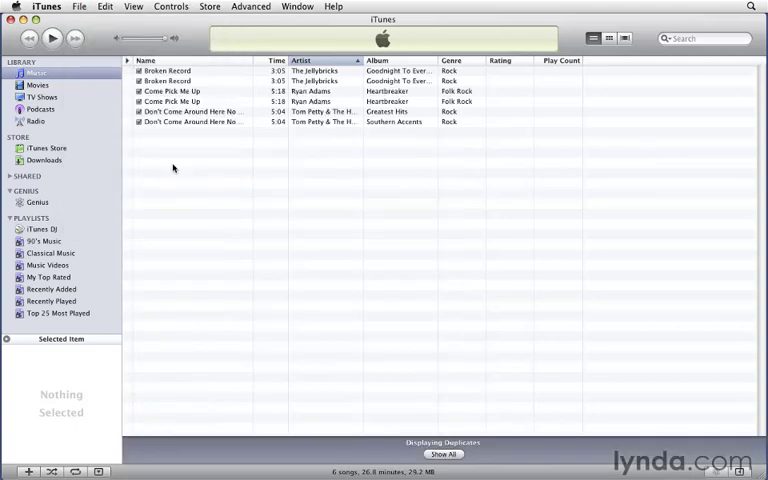
mouse_move(280, 176)
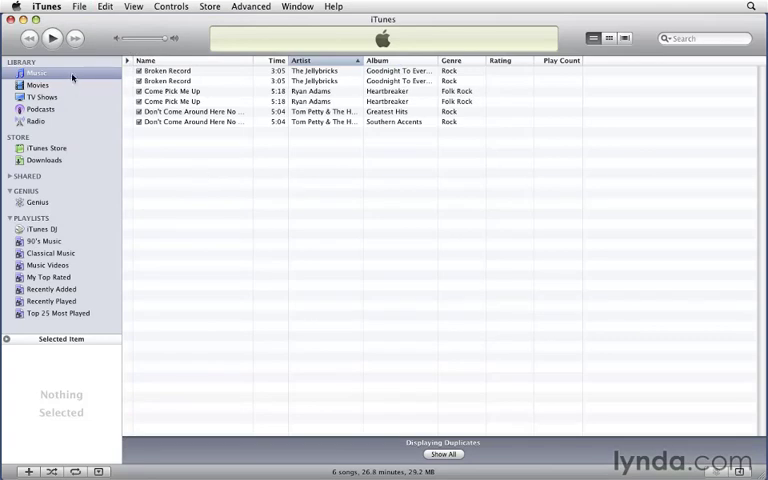
mouse_move(72, 76)
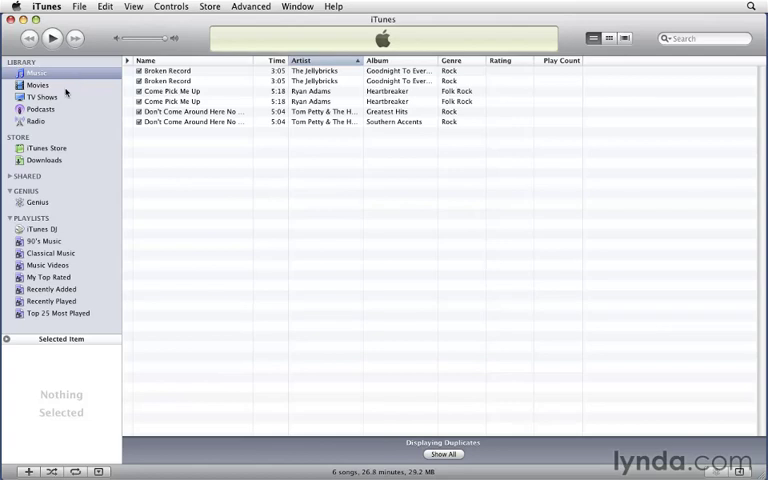
mouse_move(66, 96)
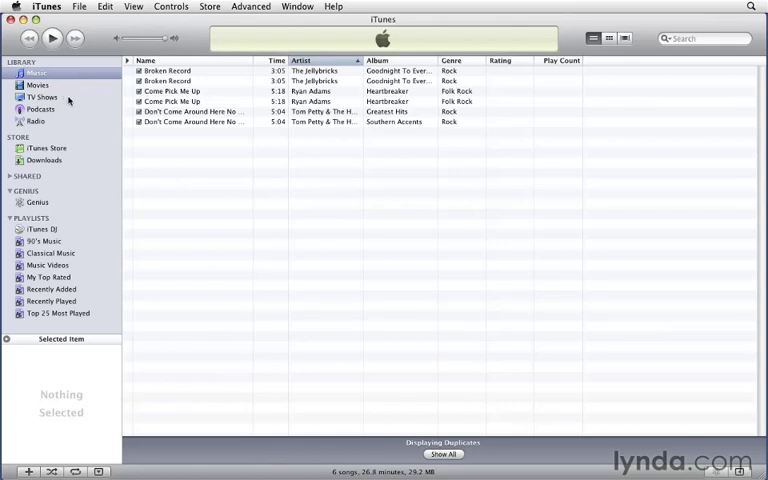
mouse_move(104, 120)
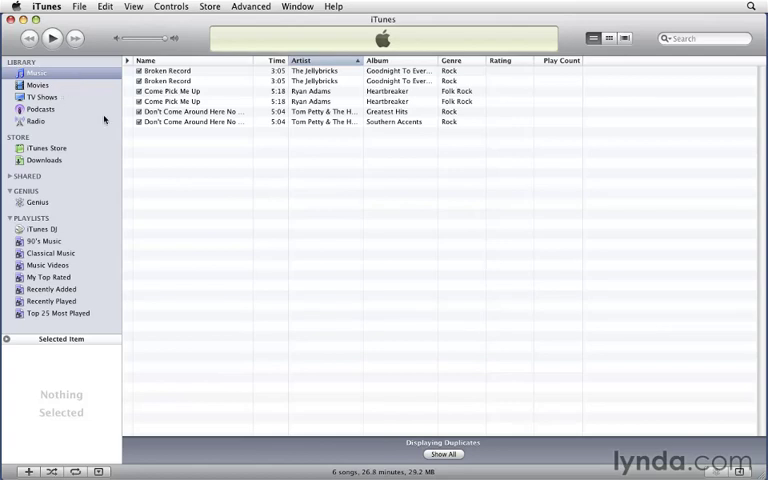
mouse_move(466, 348)
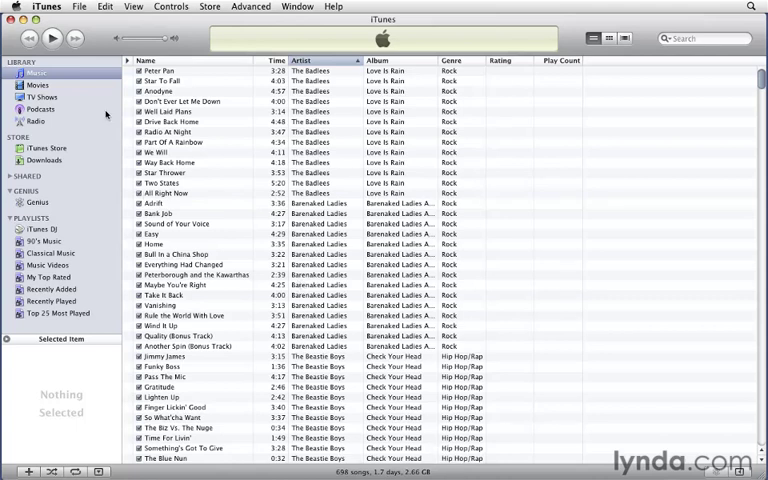
left_click(80, 6)
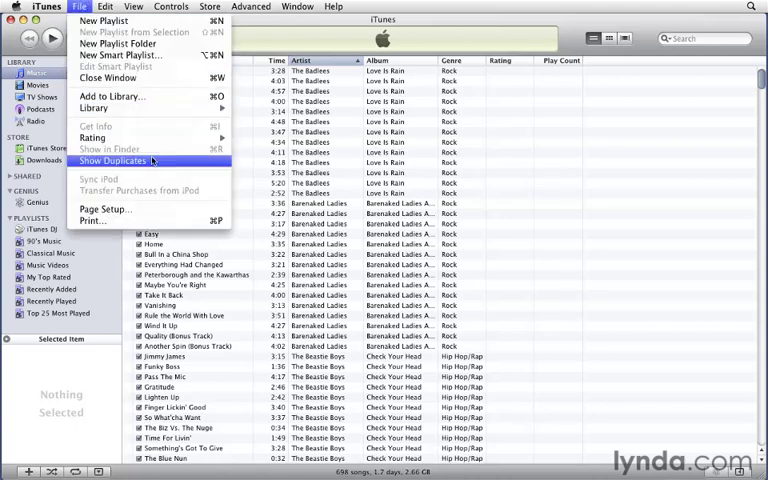
left_click(112, 160)
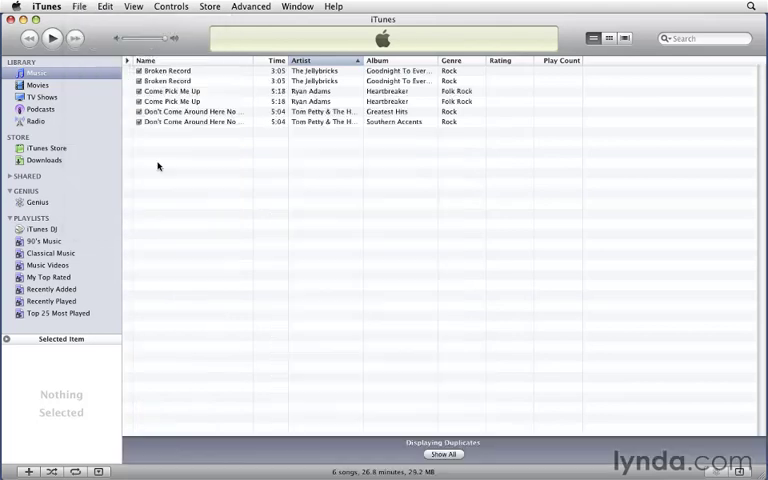
mouse_move(328, 200)
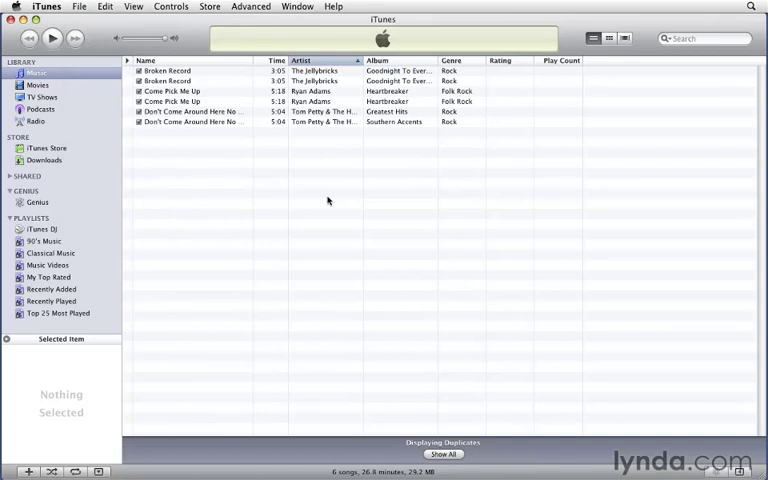
mouse_move(316, 156)
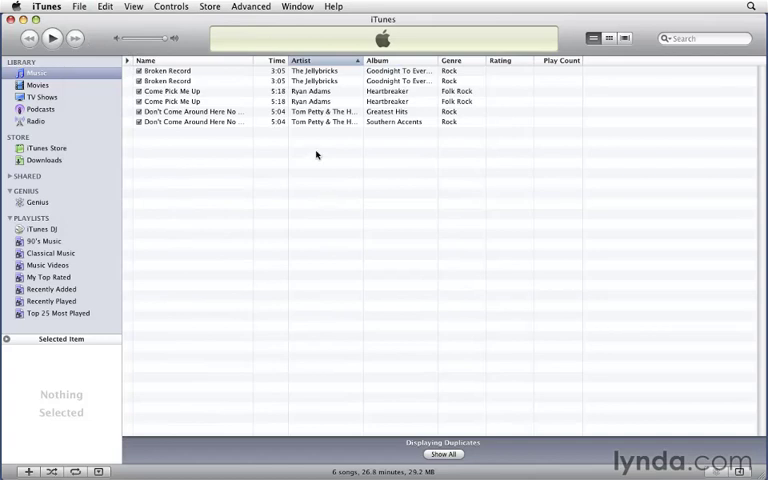
left_click(190, 112)
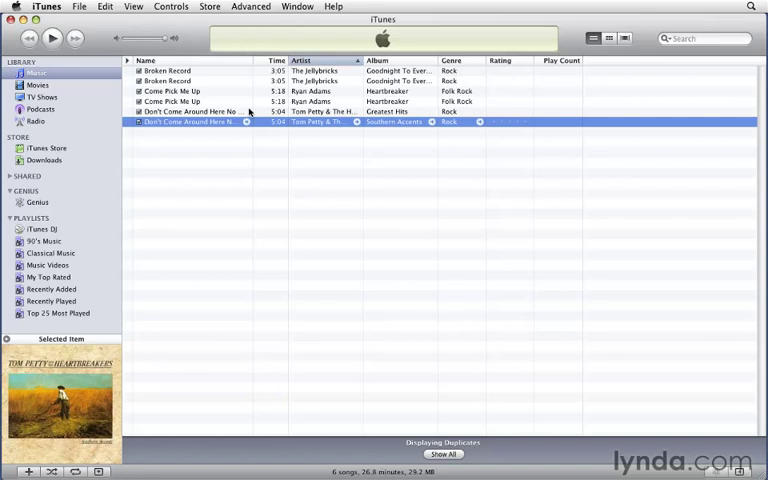
mouse_move(200, 74)
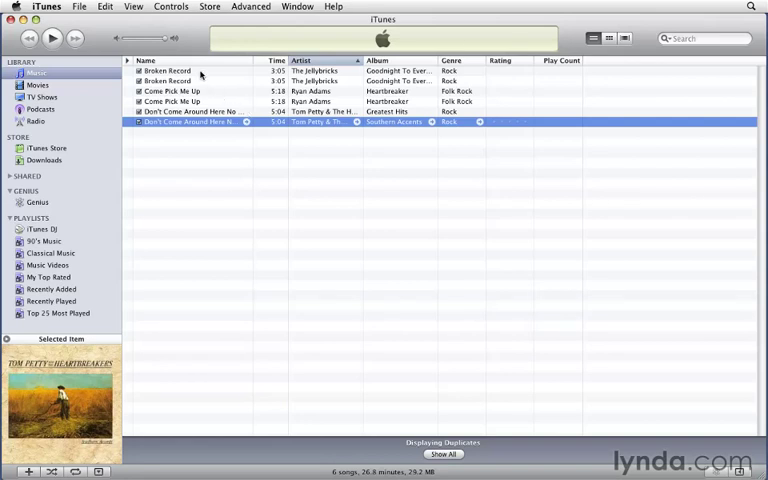
left_click(168, 72)
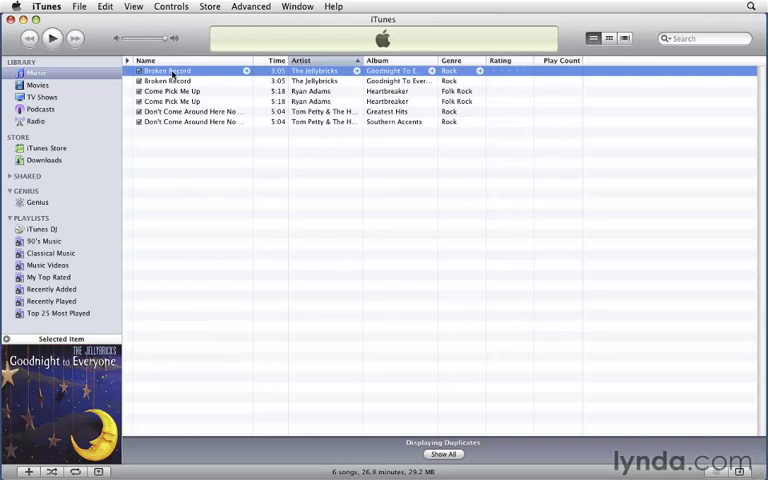
- Compare both 'Broken Record' copies in Get Info Summary — one AAC, one MPEG audio — and close it
double_click(168, 72)
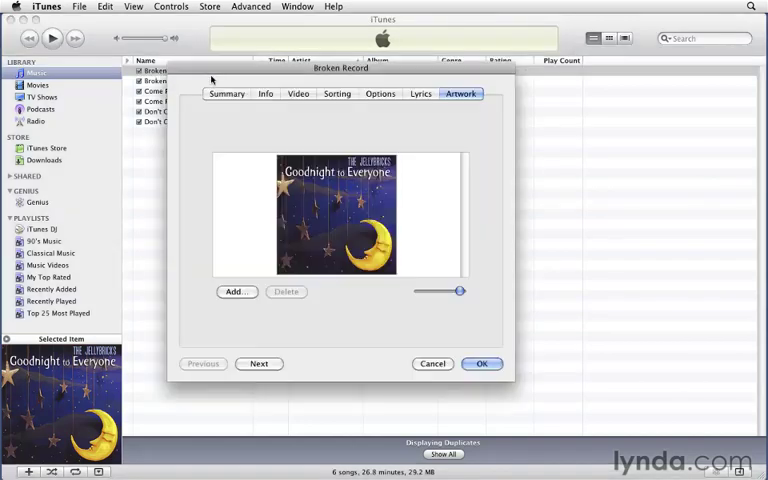
left_click(226, 92)
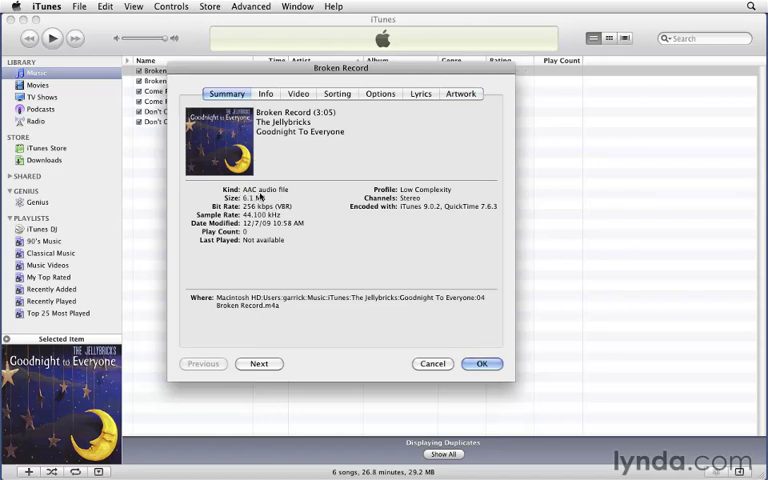
left_click(260, 364)
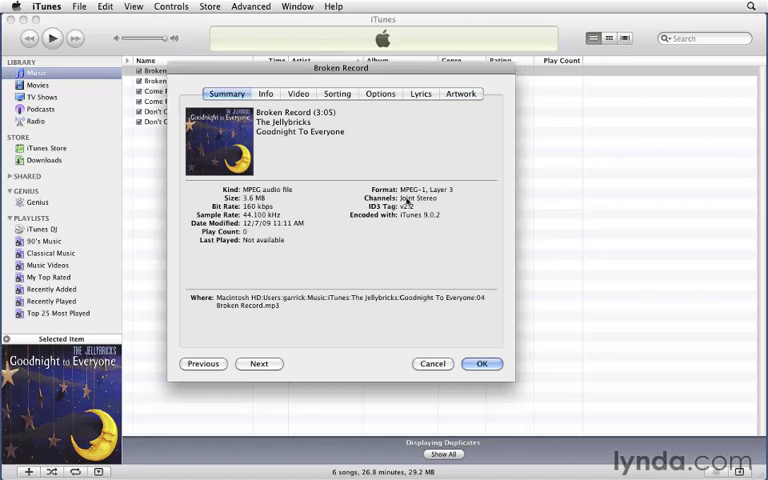
mouse_move(438, 196)
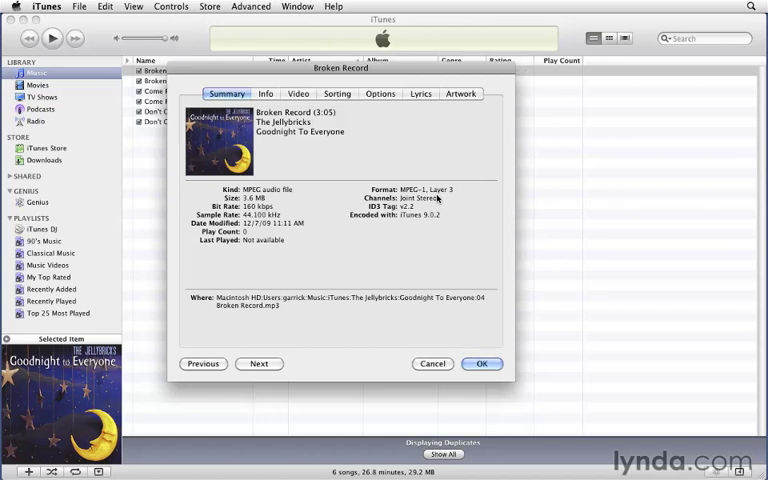
left_click(482, 364)
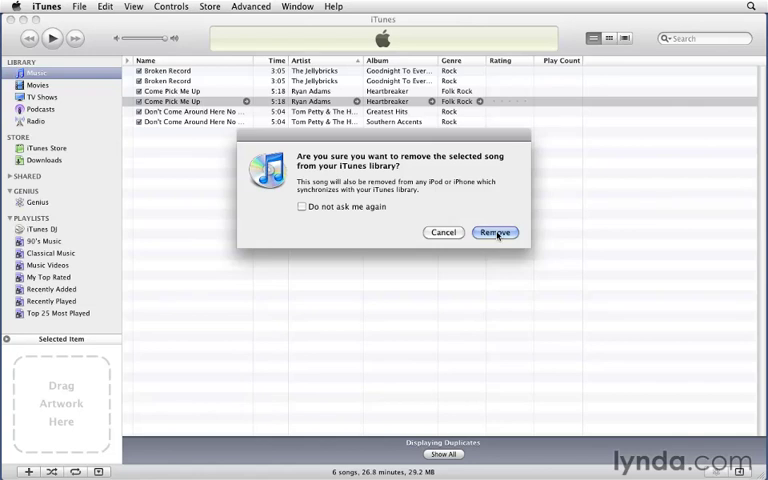
- Confirm removing the duplicate 'Come Pick Me Up' track and move its file to the Trash
left_click(494, 232)
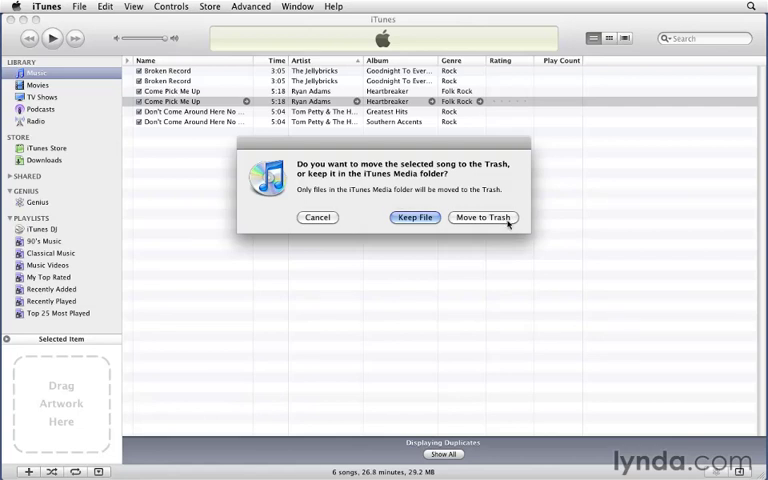
left_click(484, 216)
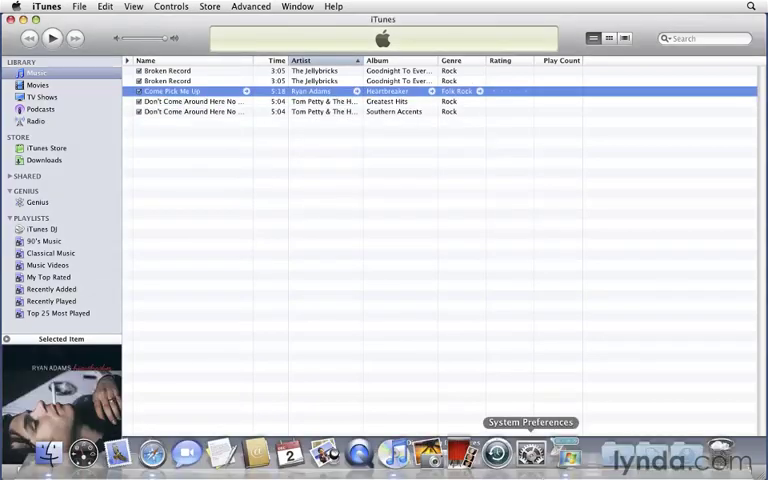